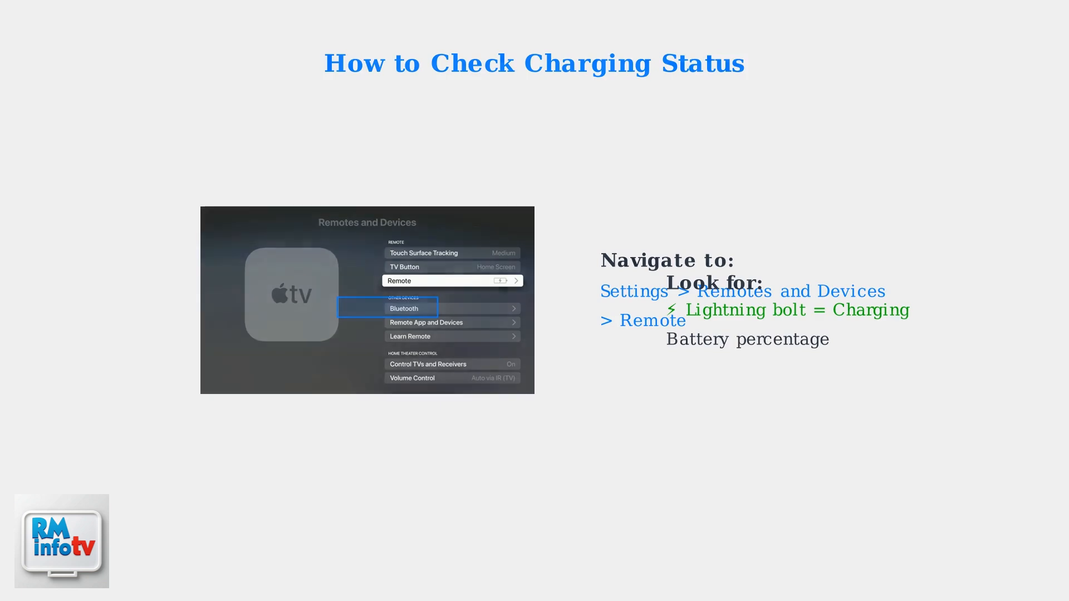
pyautogui.press('Right')
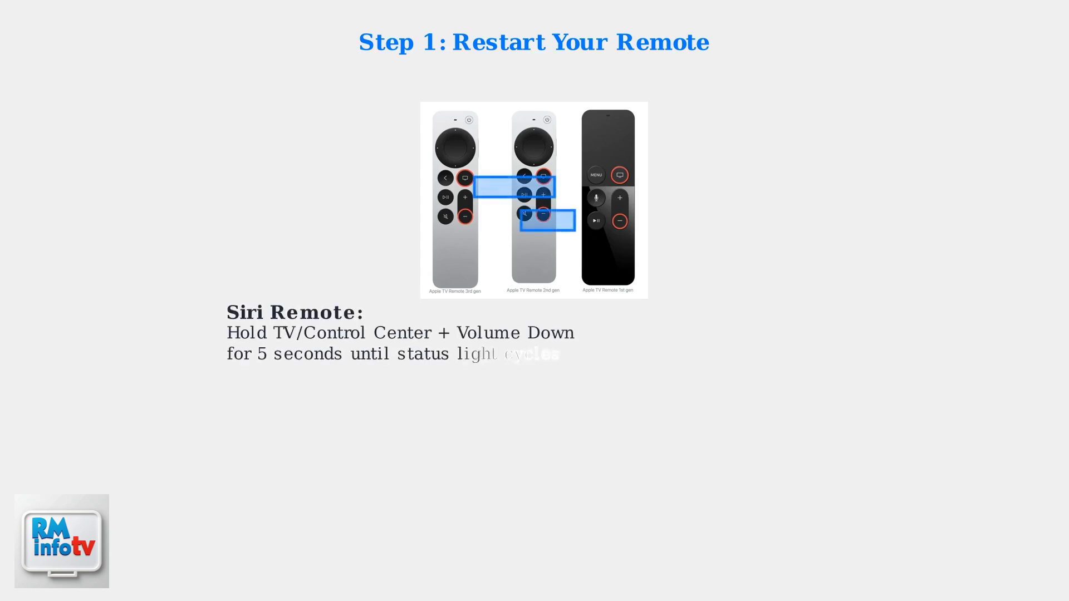